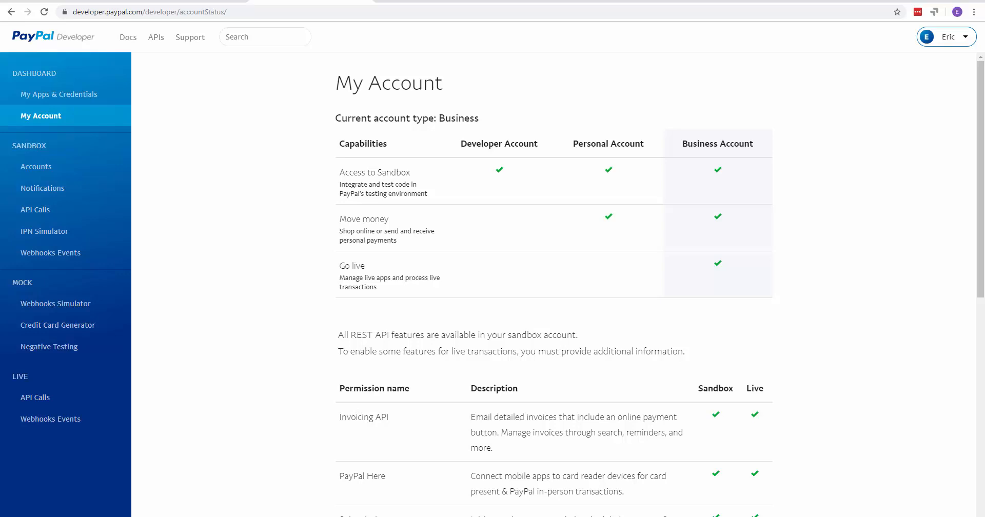
{"action": "mouse_move", "coordinate": [541, 406]}
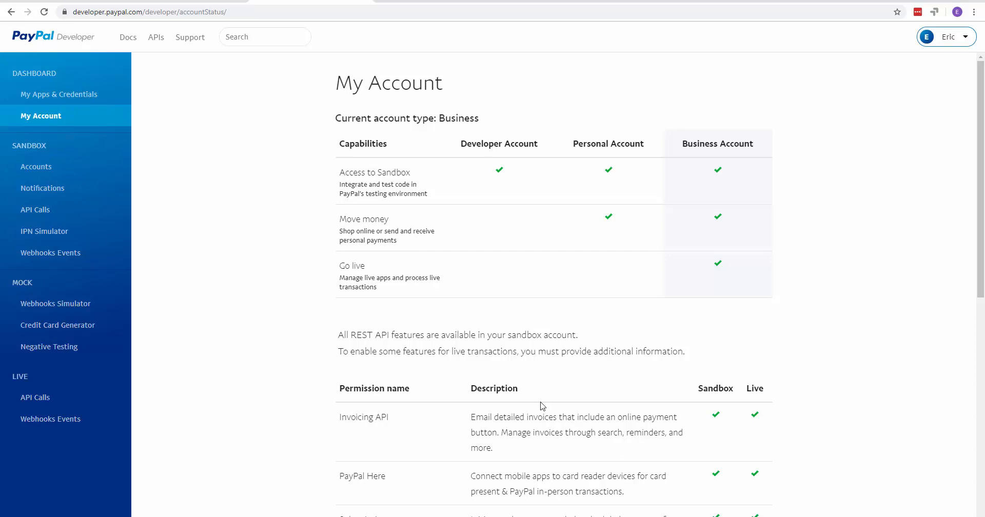
{"action": "mouse_move", "coordinate": [363, 308]}
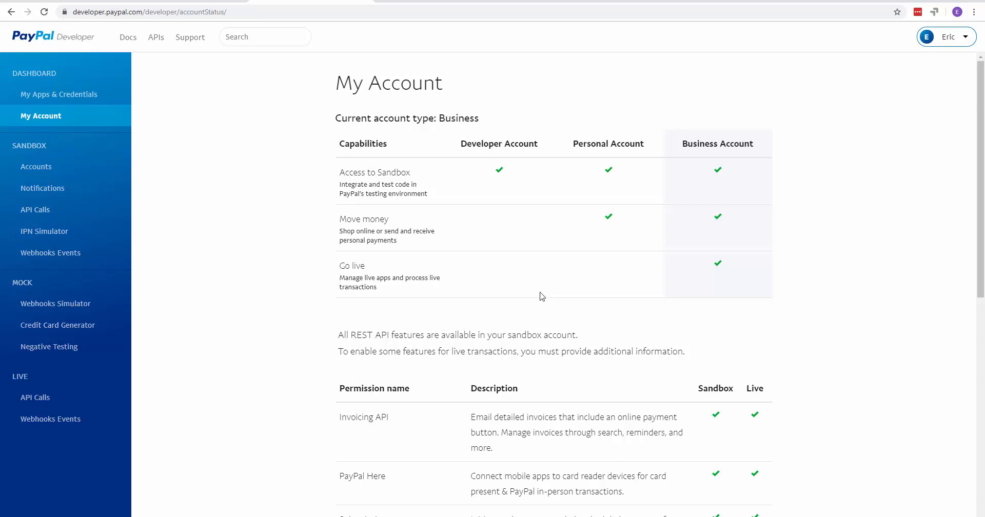
{"action": "mouse_move", "coordinate": [386, 157]}
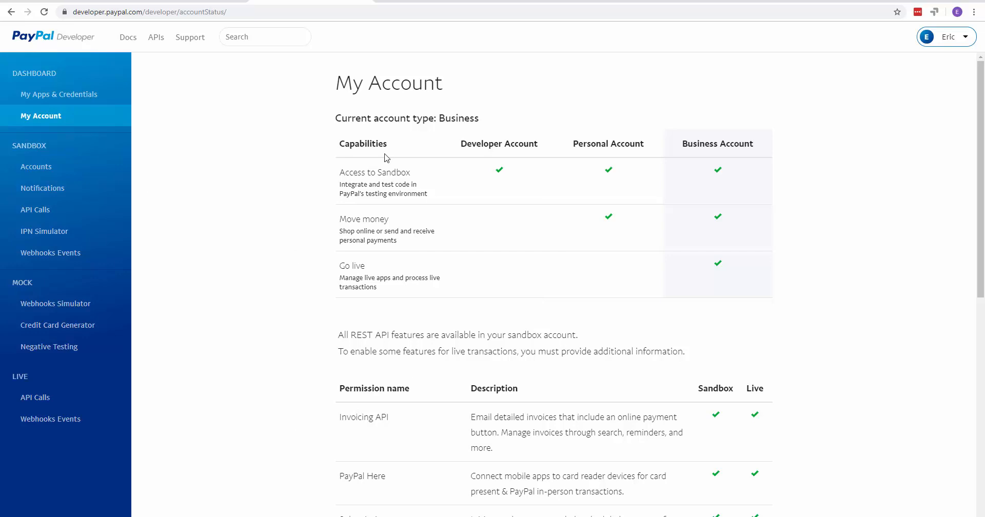
{"action": "mouse_move", "coordinate": [234, 175]}
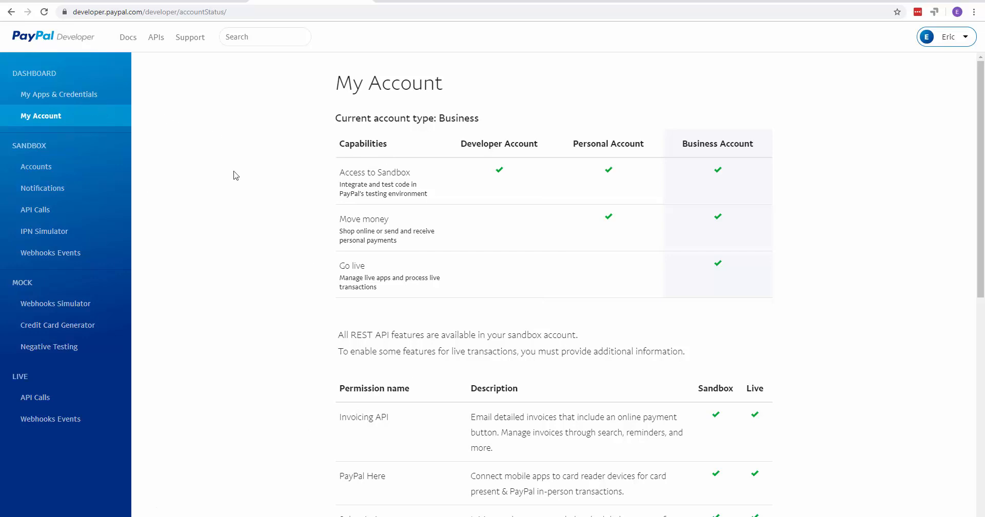
{"action": "mouse_move", "coordinate": [59, 94]}
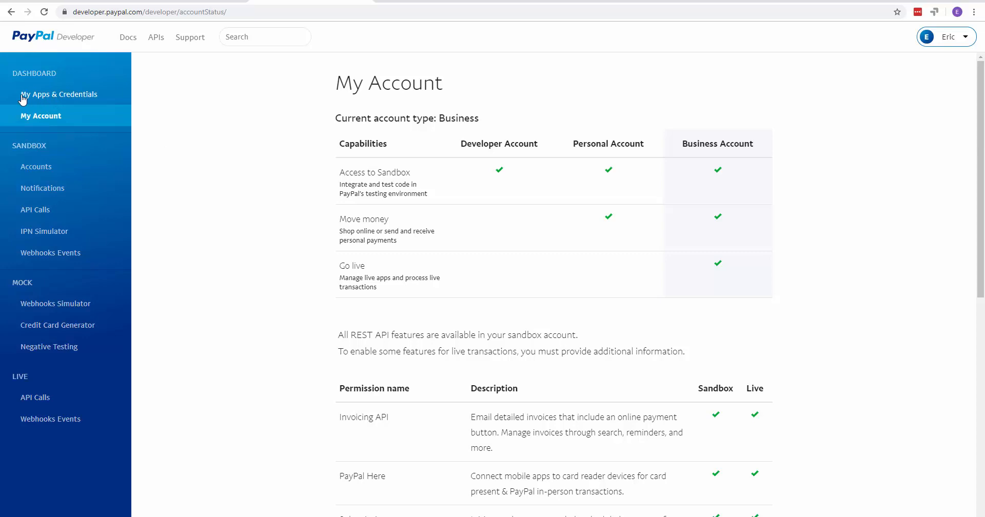
Open the Upsell Plugin app's sandbox API credentials from My Apps & Credentials.
{"action": "left_click", "coordinate": [59, 94]}
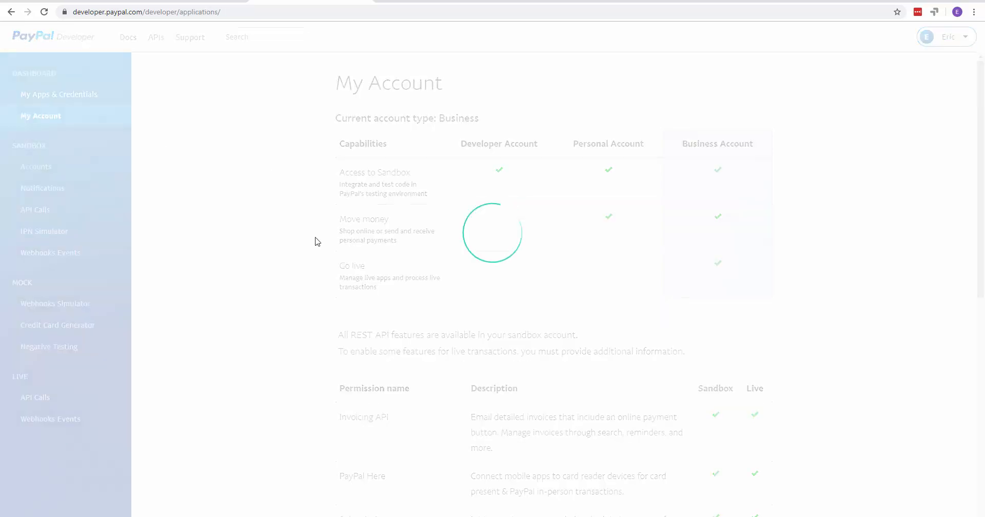
{"action": "left_click", "coordinate": [59, 94]}
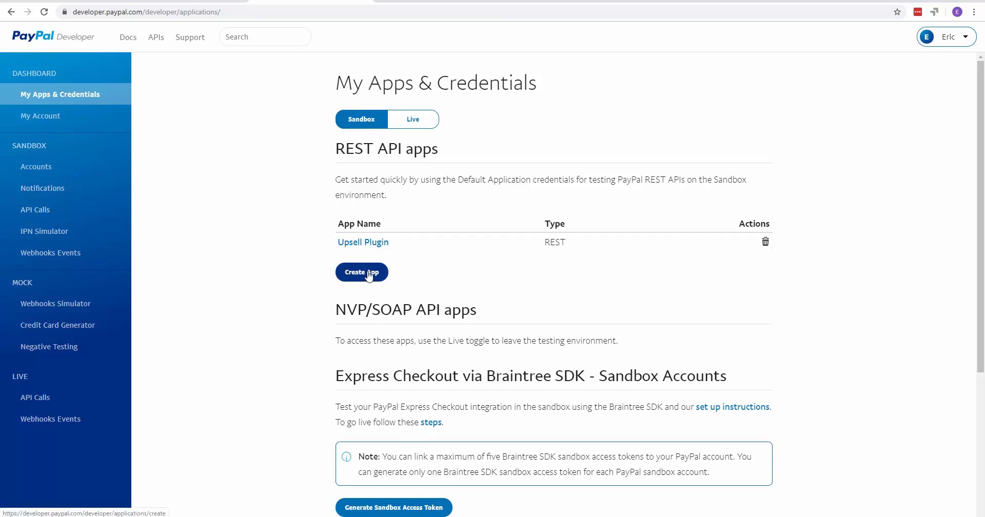
{"action": "mouse_move", "coordinate": [363, 243]}
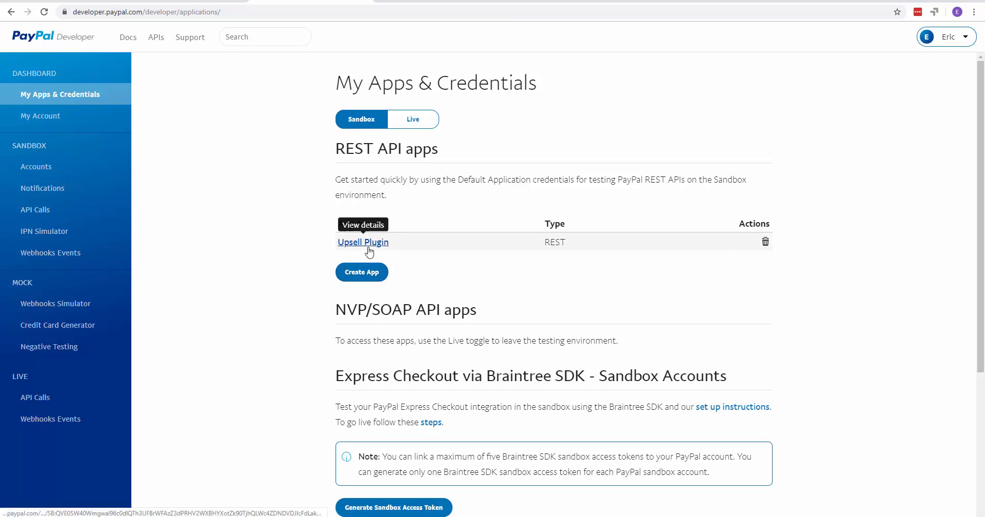
{"action": "mouse_move", "coordinate": [353, 234]}
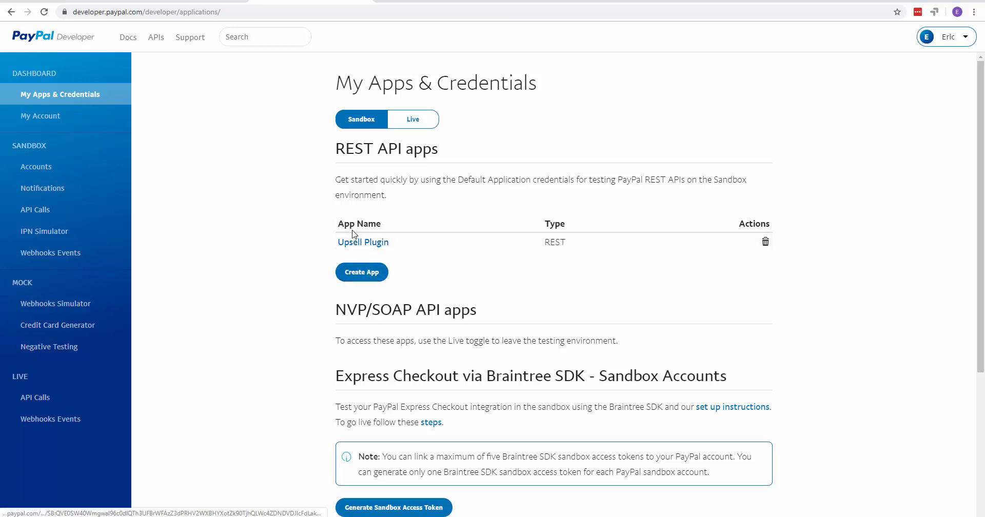
{"action": "mouse_move", "coordinate": [363, 242]}
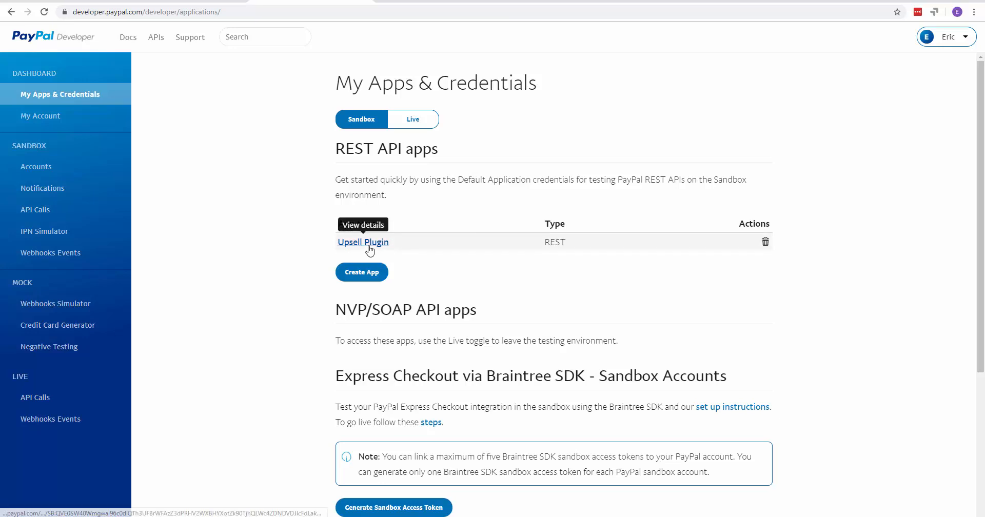
{"action": "left_click", "coordinate": [363, 242]}
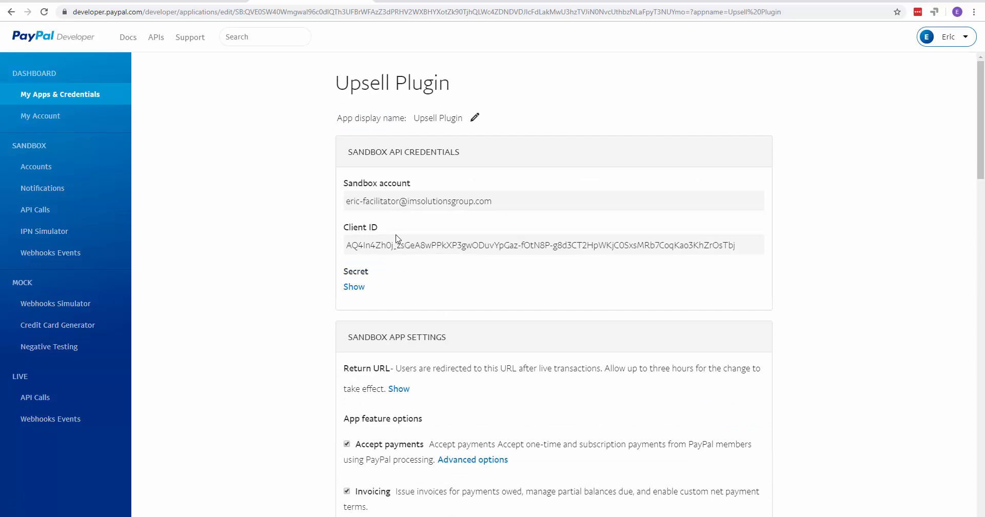
{"action": "mouse_move", "coordinate": [320, 240]}
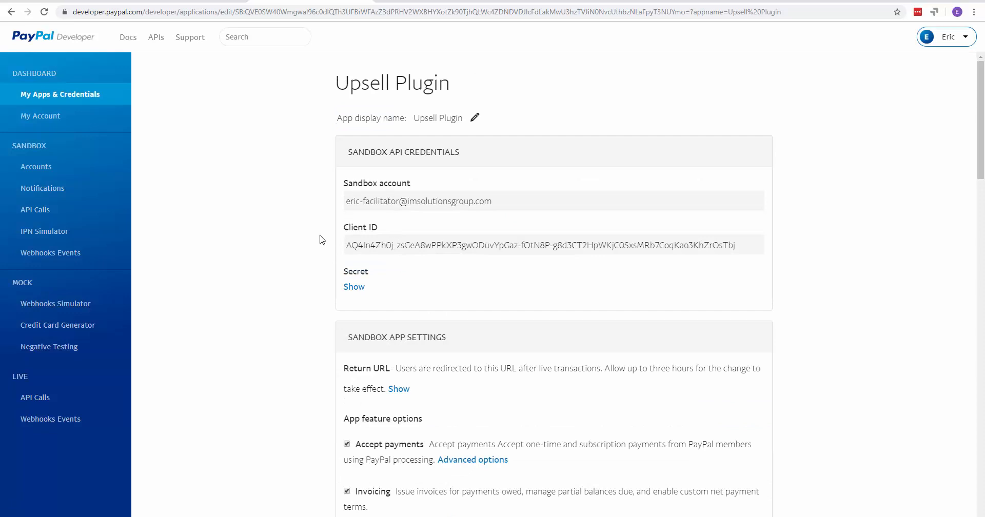
{"action": "mouse_move", "coordinate": [371, 283]}
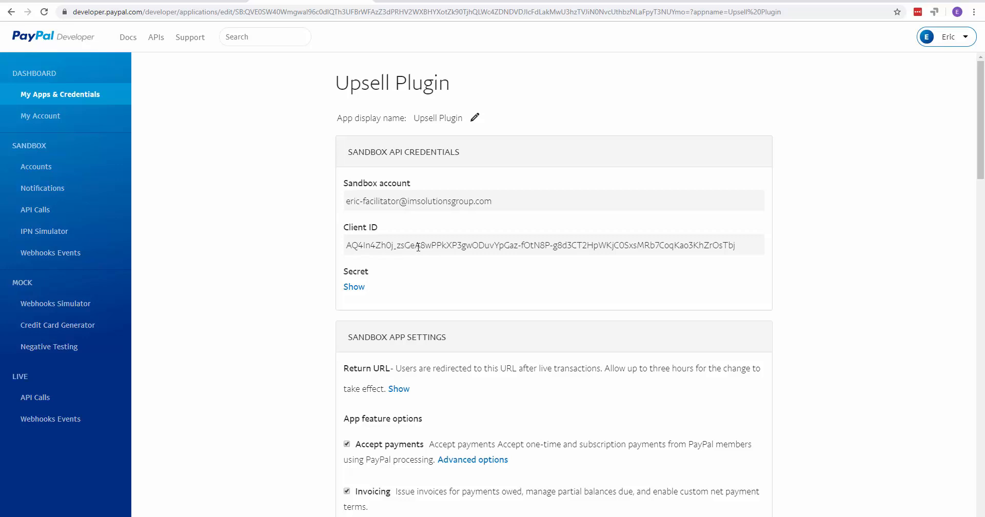
{"action": "mouse_move", "coordinate": [343, 156]}
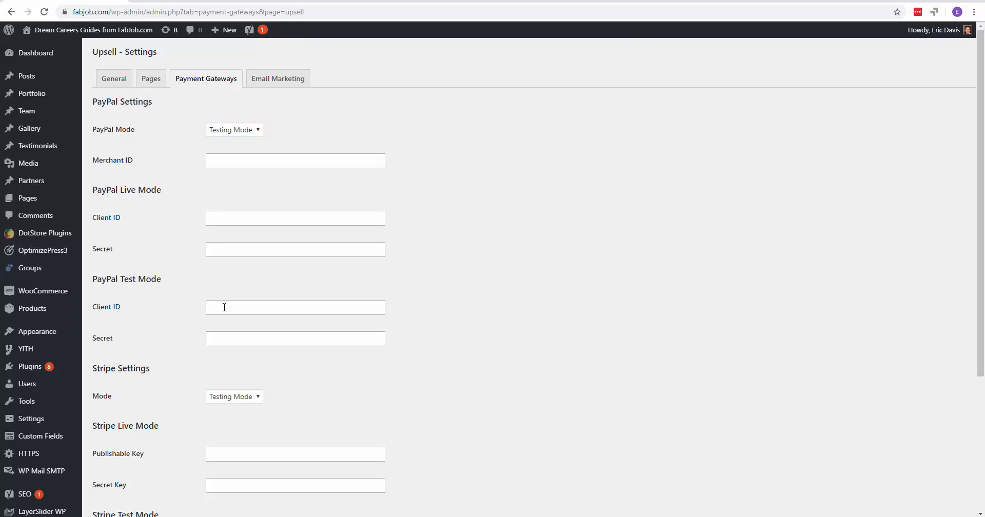
{"action": "left_click", "coordinate": [294, 307]}
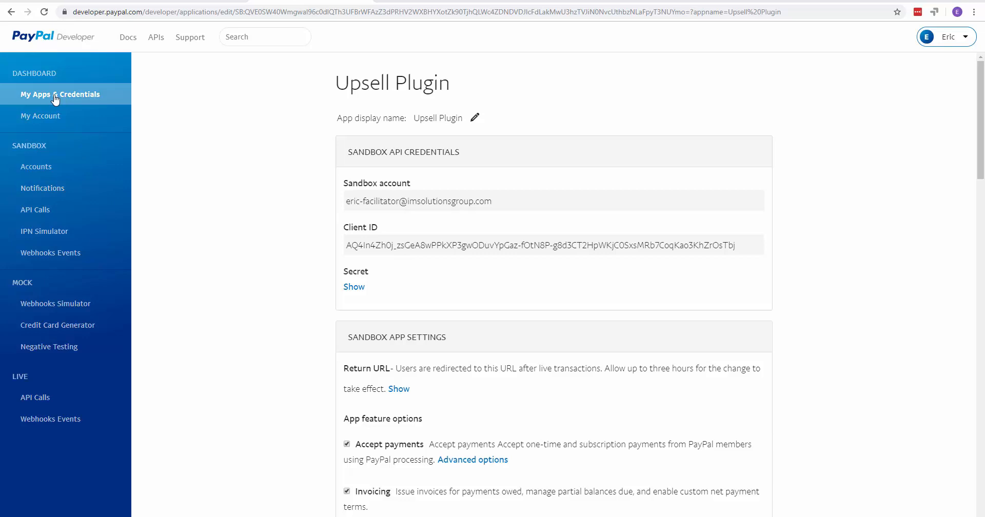
Switch My Apps & Credentials to Live and open the live Upsell Plugin app's details.
{"action": "left_click", "coordinate": [60, 94]}
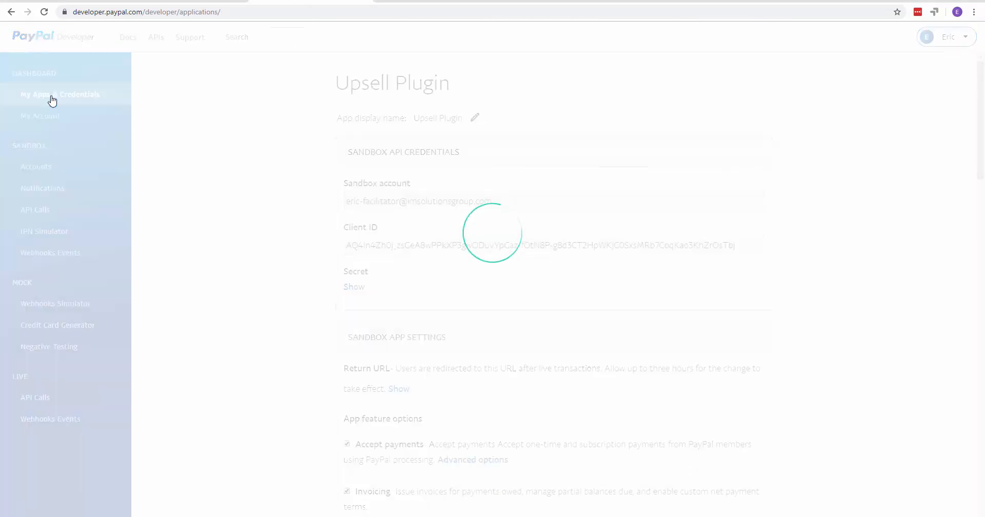
{"action": "left_click", "coordinate": [60, 93]}
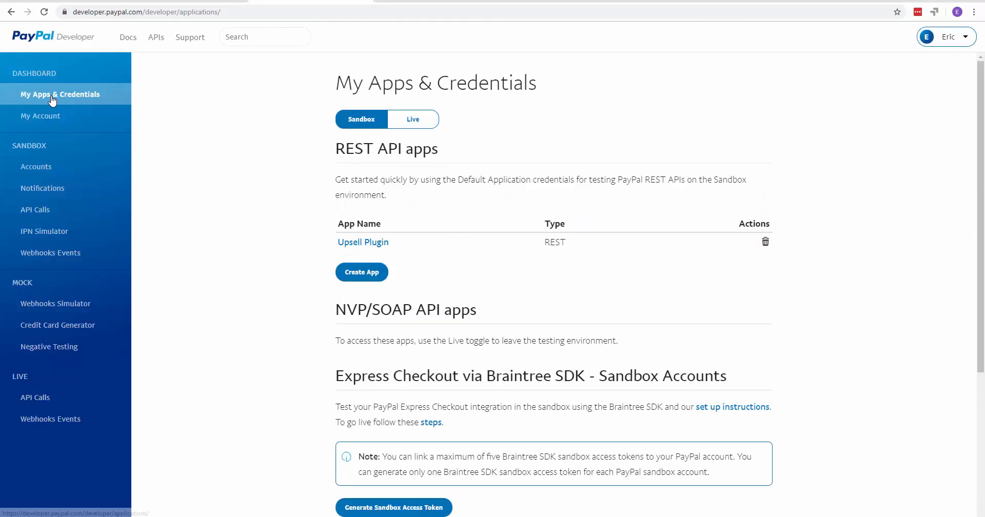
{"action": "left_click", "coordinate": [412, 118]}
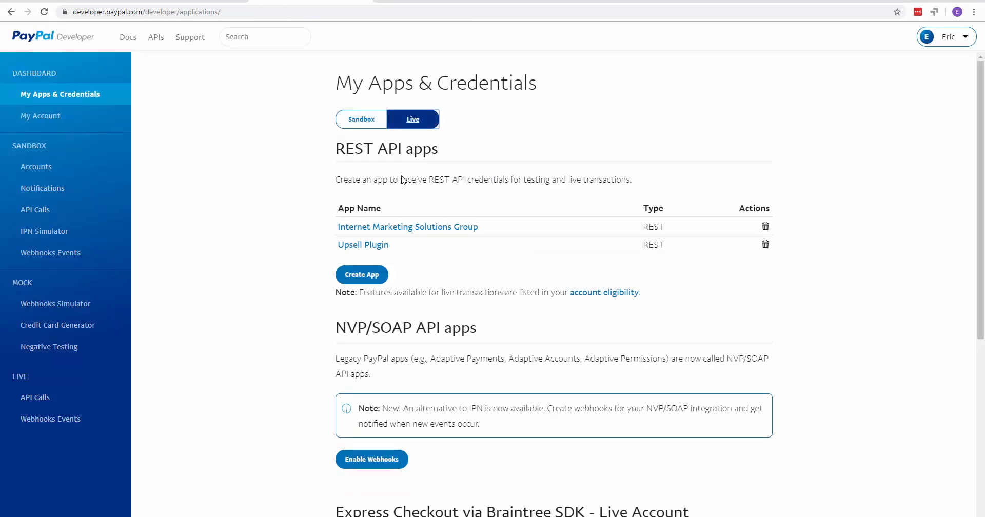
{"action": "mouse_move", "coordinate": [363, 244]}
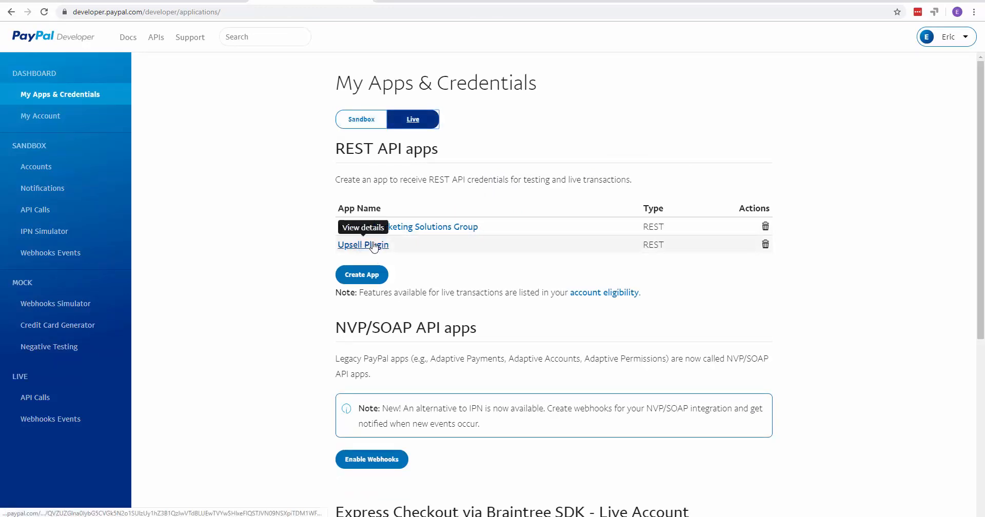
{"action": "left_click", "coordinate": [363, 244]}
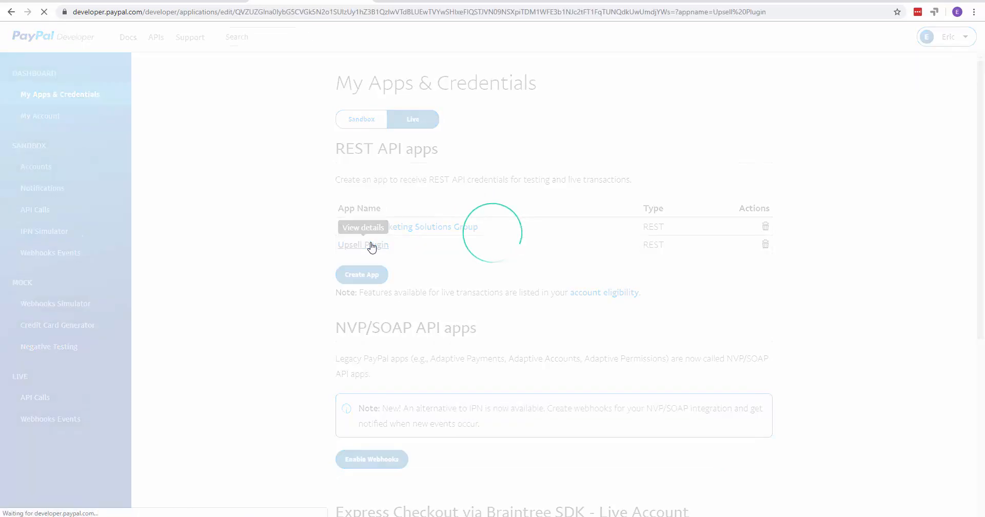
{"action": "left_click", "coordinate": [363, 244]}
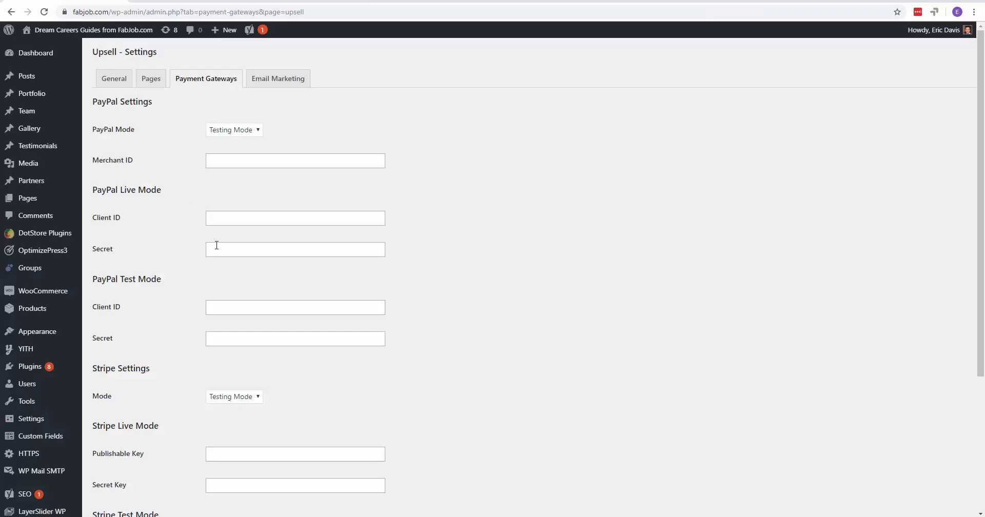
{"action": "mouse_move", "coordinate": [129, 218]}
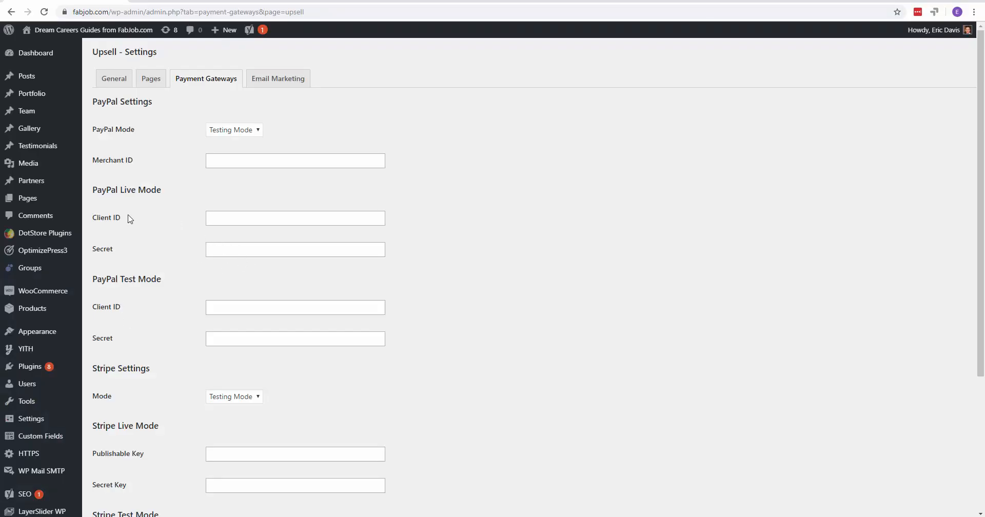
{"action": "mouse_move", "coordinate": [134, 277]}
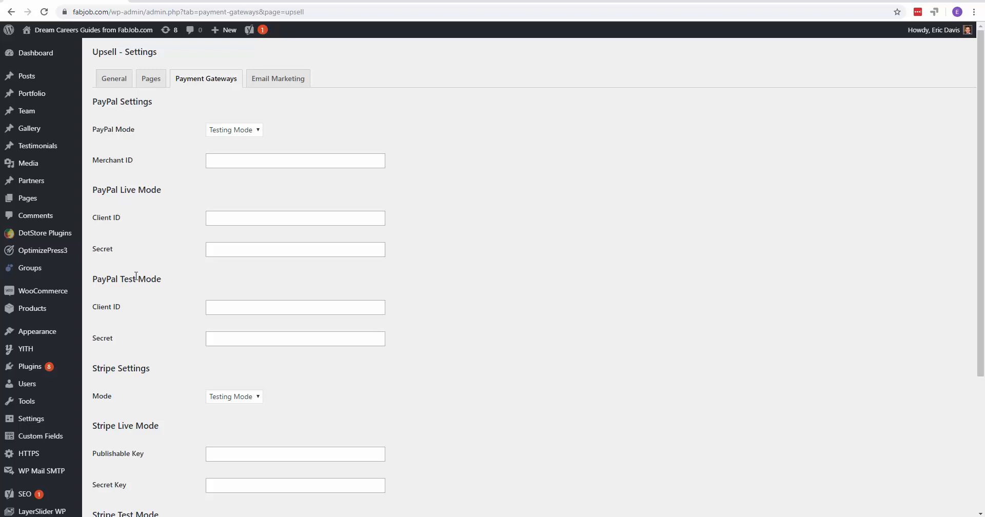
{"action": "mouse_move", "coordinate": [122, 157]}
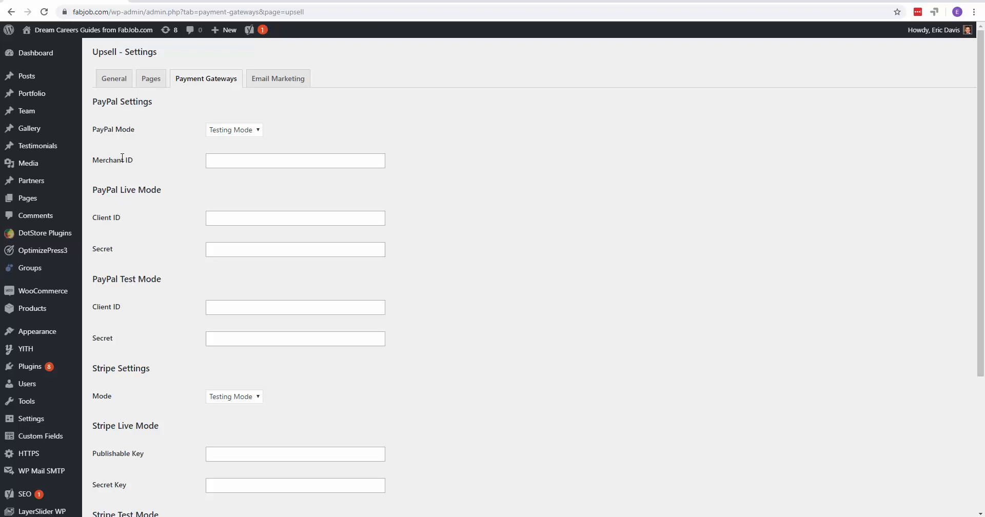
{"action": "mouse_move", "coordinate": [207, 163]}
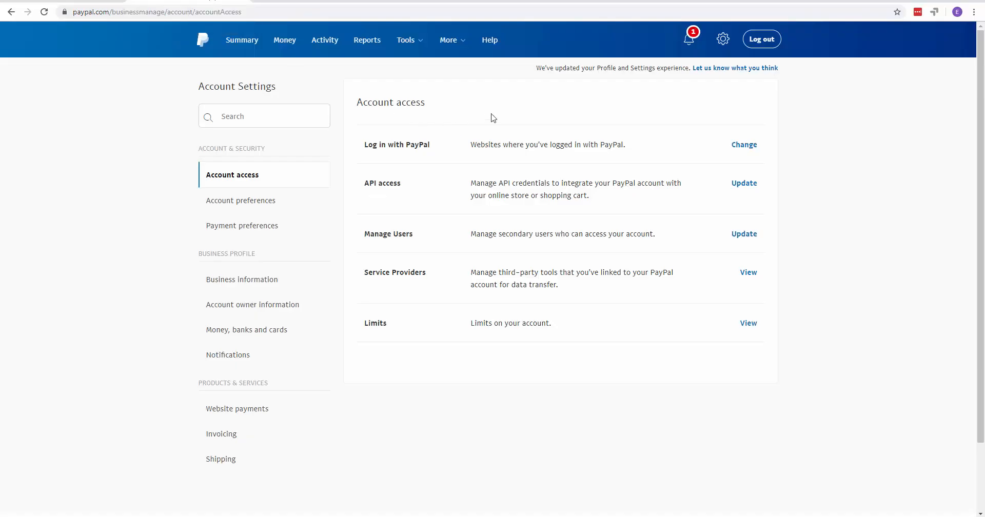
{"action": "left_click", "coordinate": [722, 38]}
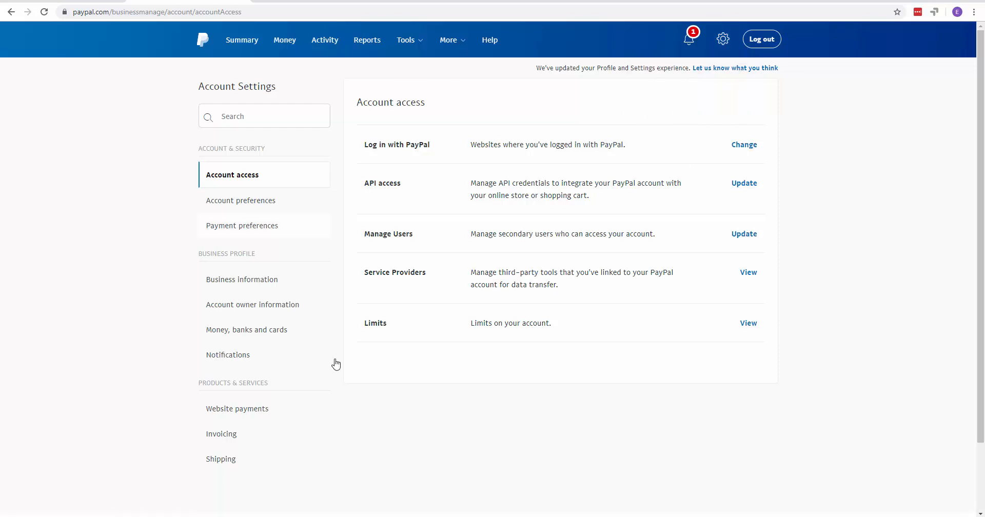
{"action": "mouse_move", "coordinate": [241, 279]}
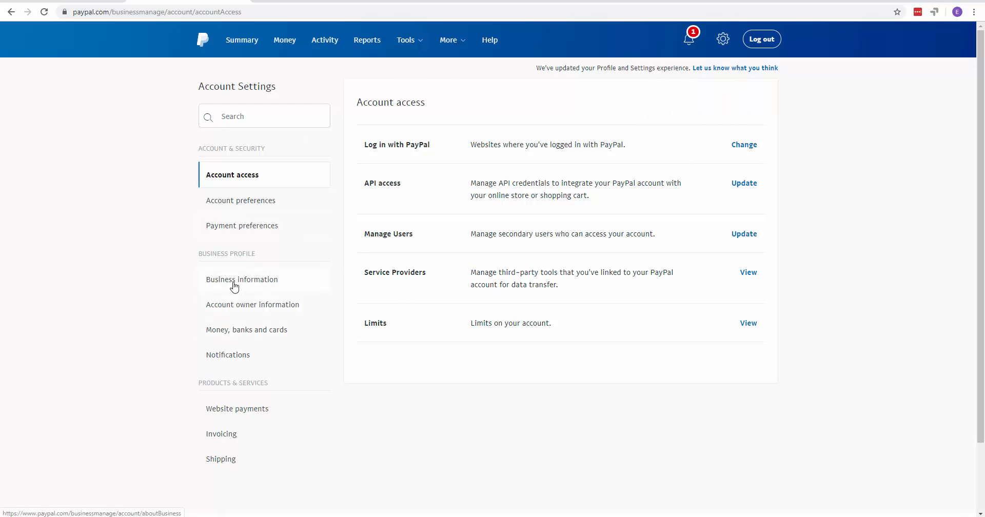
{"action": "left_click", "coordinate": [241, 279]}
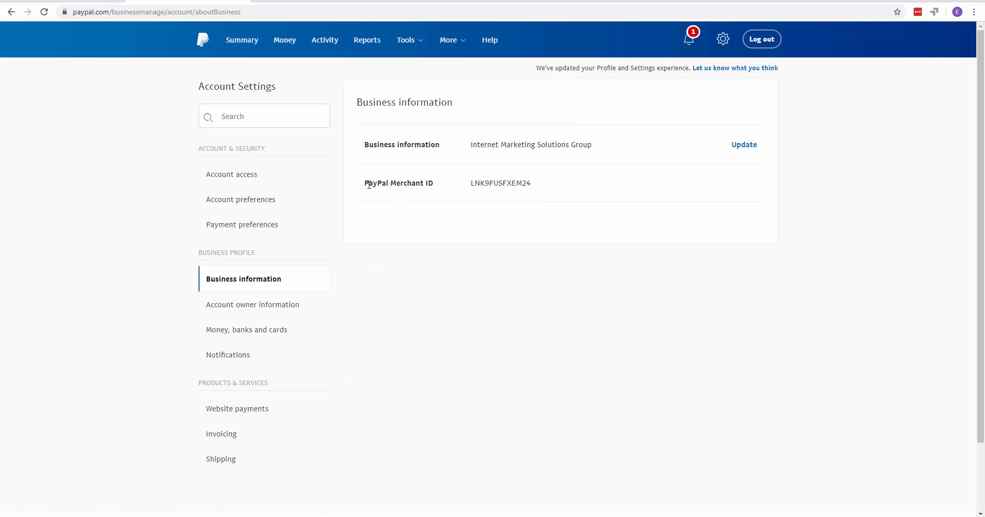
{"action": "double_click", "coordinate": [500, 182]}
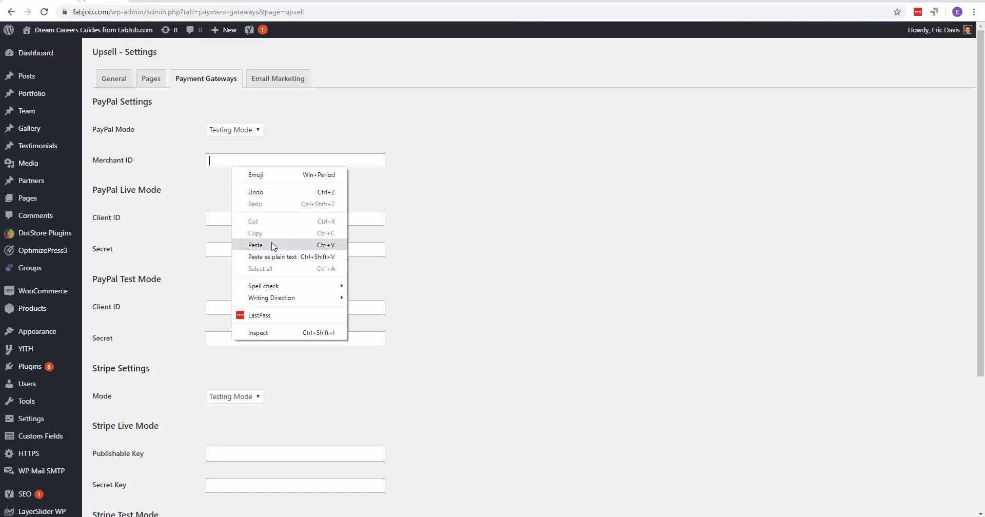
{"action": "left_click", "coordinate": [255, 245]}
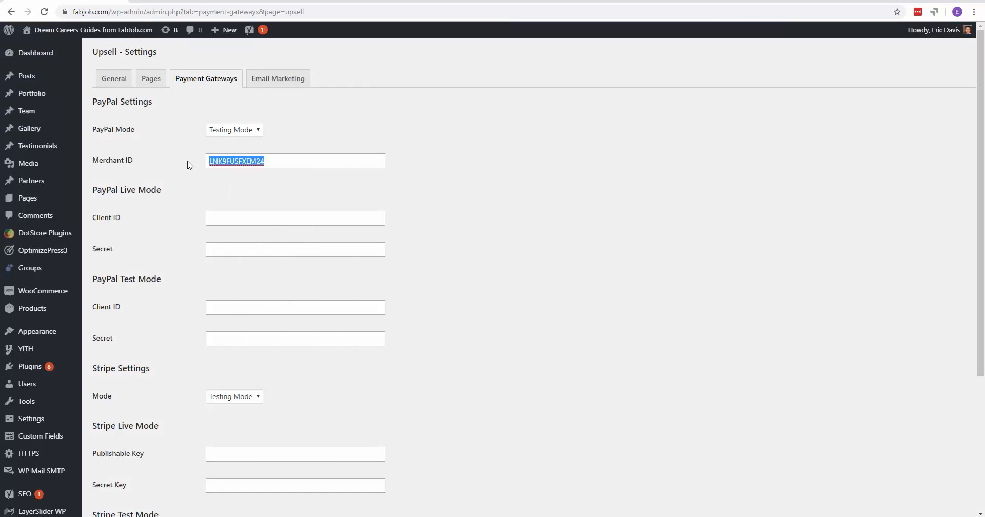
{"action": "key", "text": "Delete"}
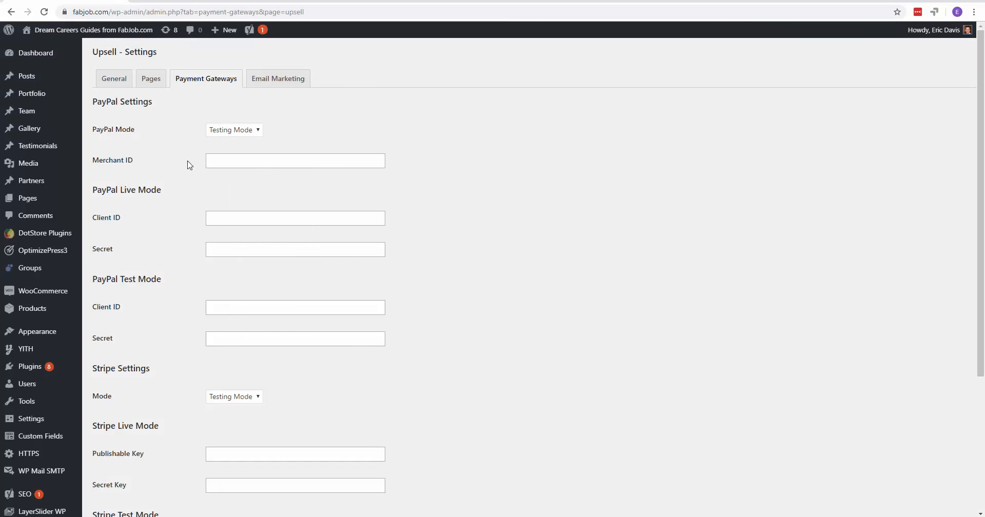
{"action": "mouse_move", "coordinate": [278, 193]}
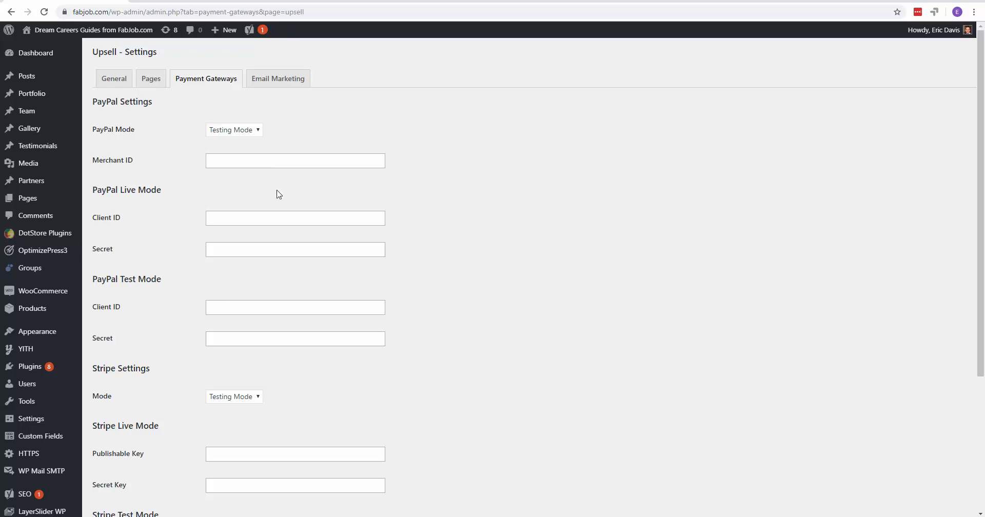
{"action": "left_click", "coordinate": [294, 160]}
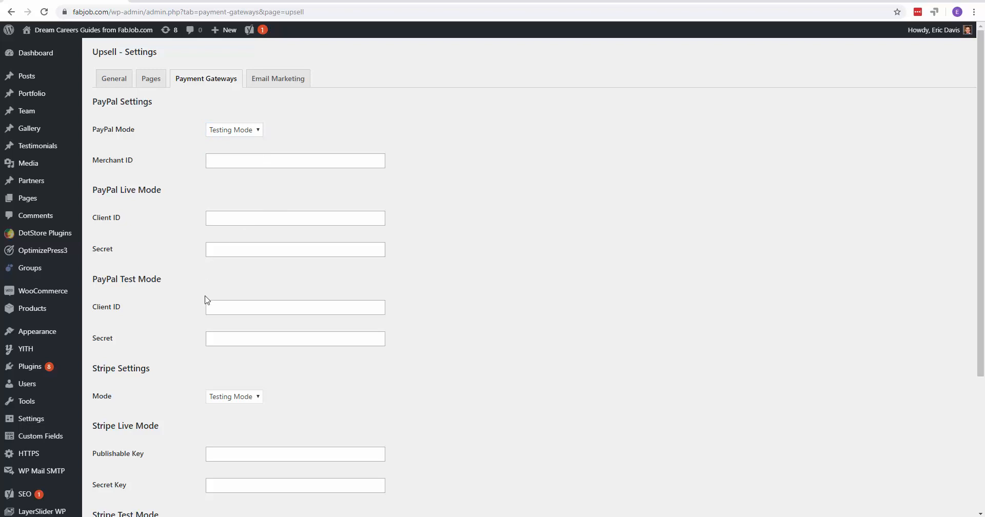
{"action": "mouse_move", "coordinate": [233, 144]}
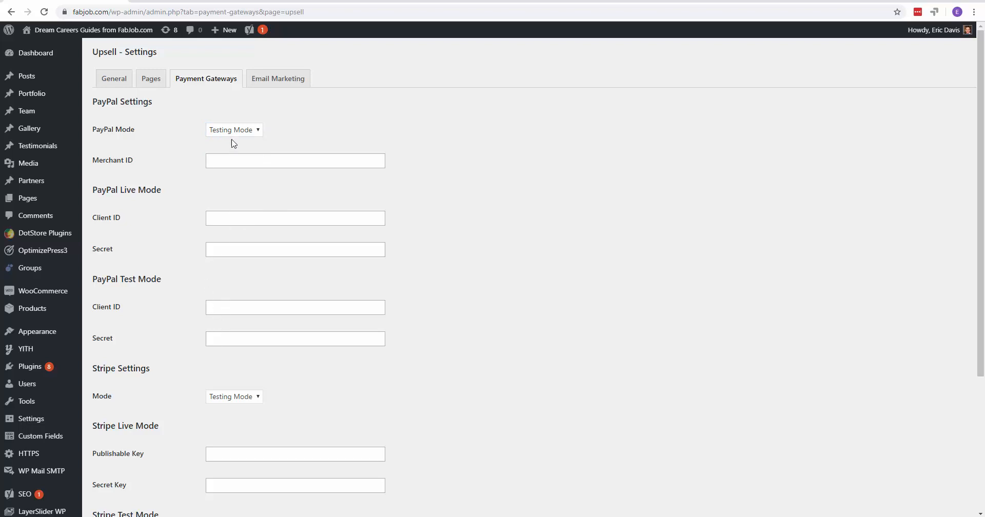
Set PayPal Mode to Live Mode, then show the Sandbox Test Accounts list in PayPal Developer.
{"action": "left_click", "coordinate": [233, 129]}
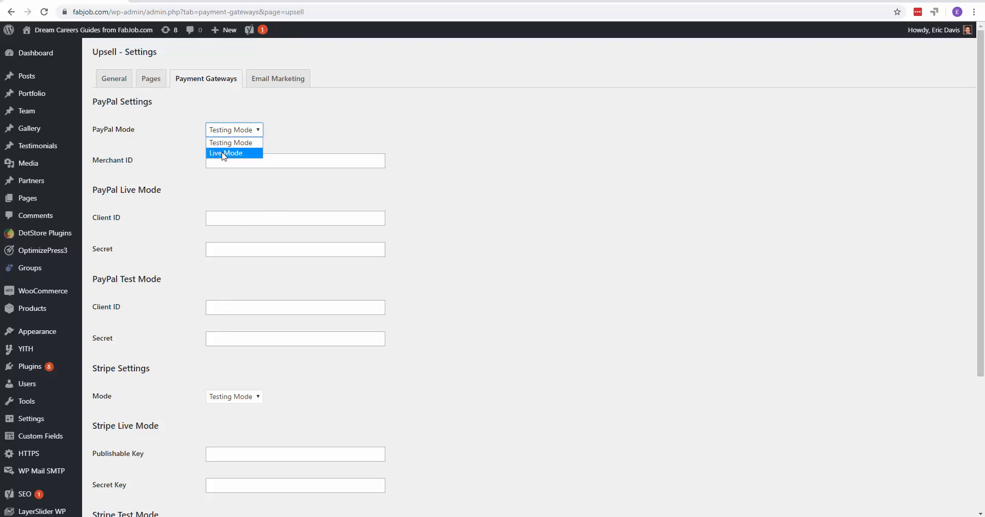
{"action": "left_click", "coordinate": [227, 153]}
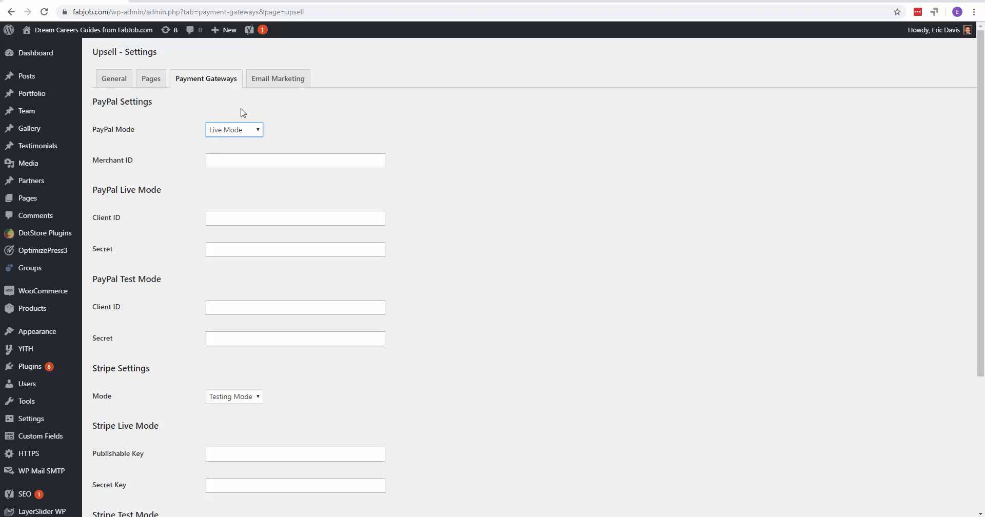
{"action": "left_click", "coordinate": [234, 129]}
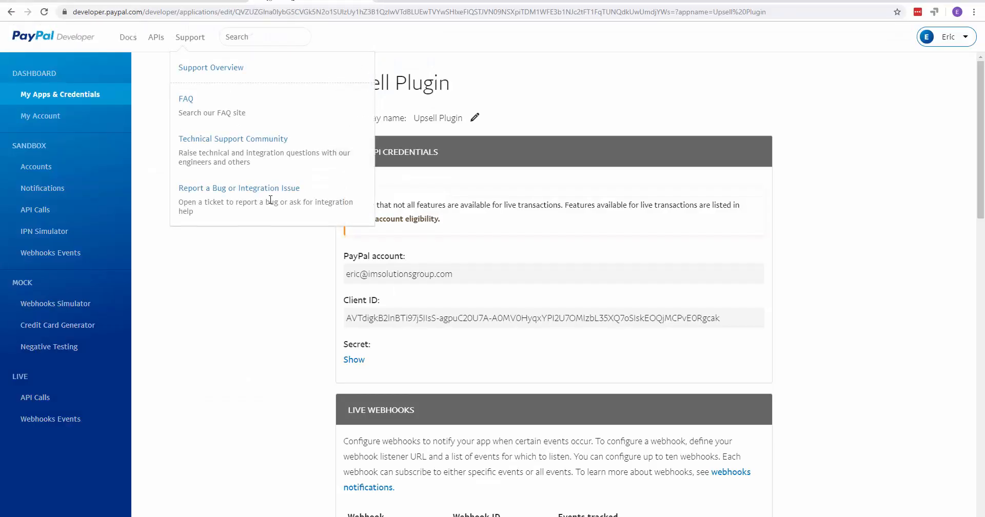
{"action": "left_click", "coordinate": [36, 167]}
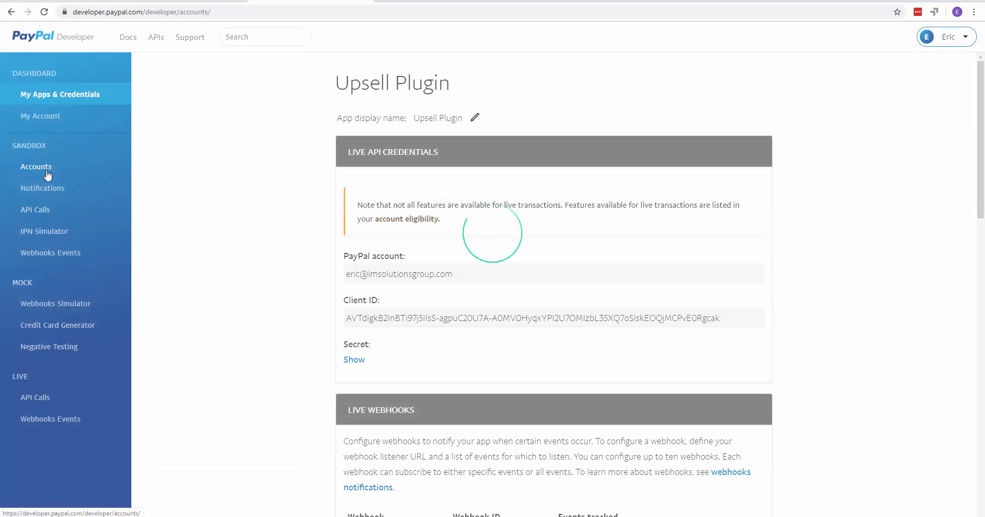
{"action": "left_click", "coordinate": [36, 167]}
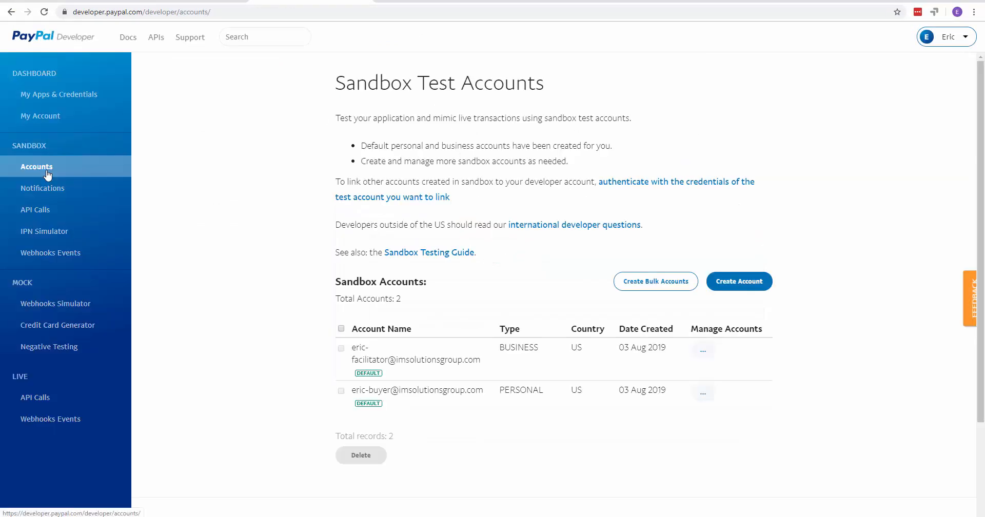
{"action": "scroll", "scroll_direction": "down", "scroll_amount": 3}
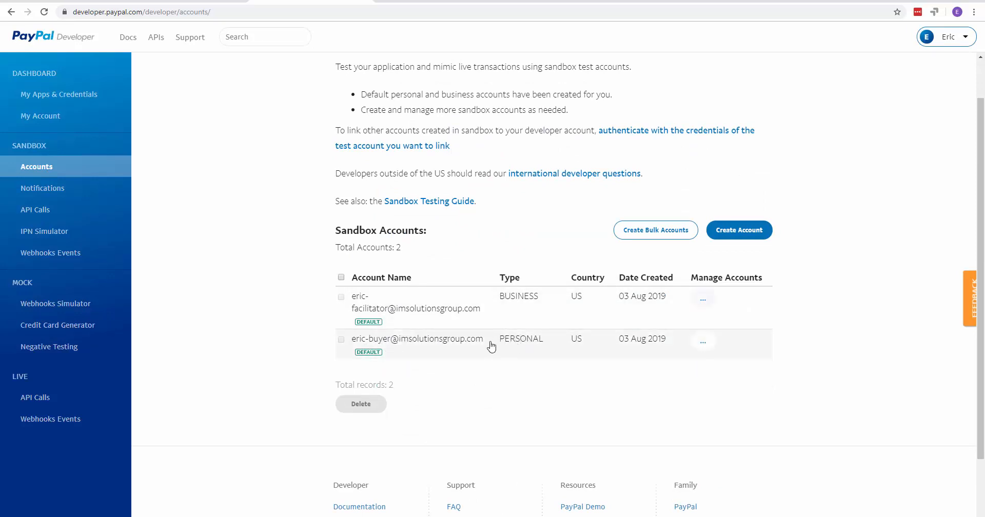
{"action": "mouse_move", "coordinate": [512, 347]}
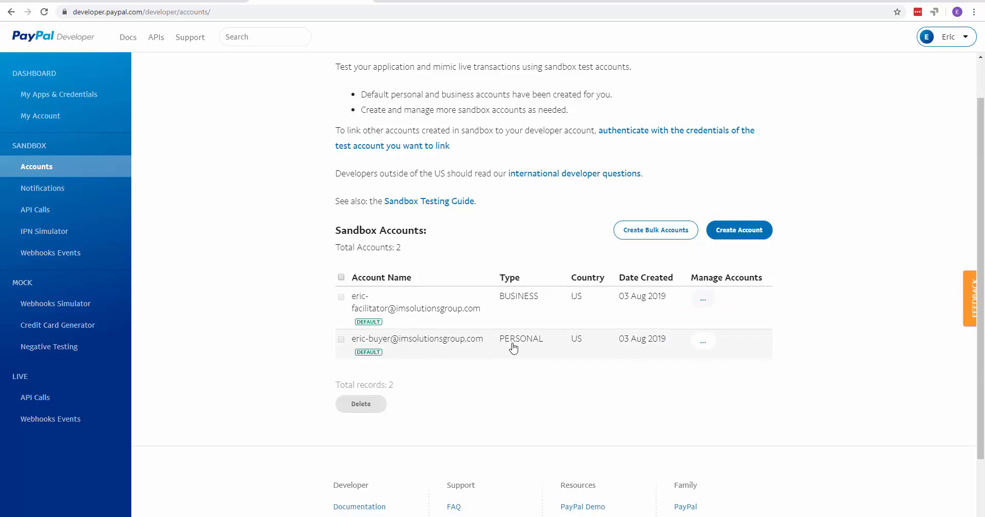
{"action": "mouse_move", "coordinate": [459, 346]}
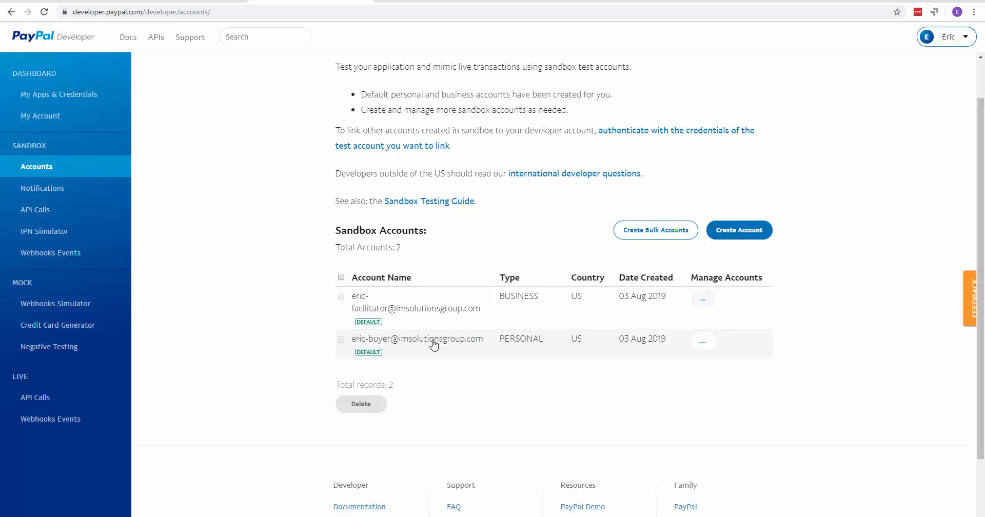
{"action": "mouse_move", "coordinate": [429, 349]}
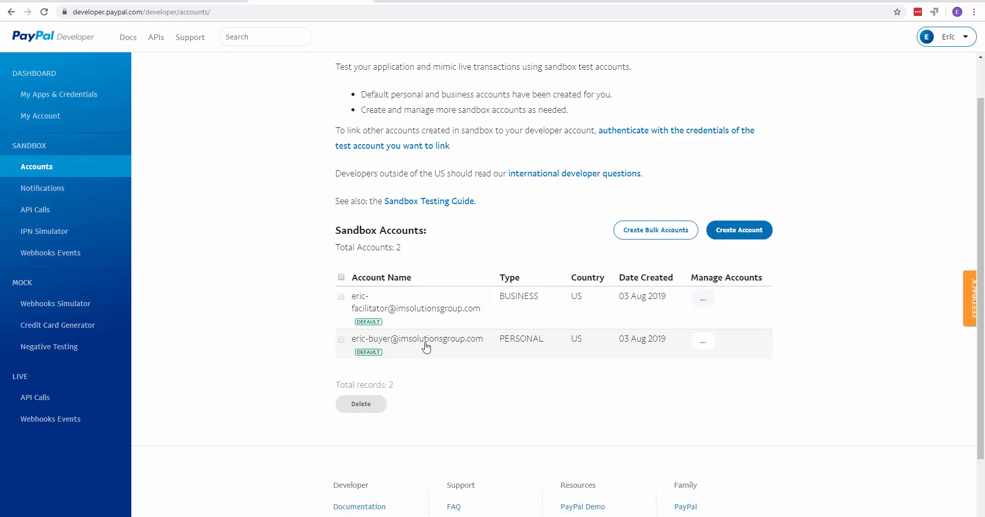
{"action": "mouse_move", "coordinate": [369, 352]}
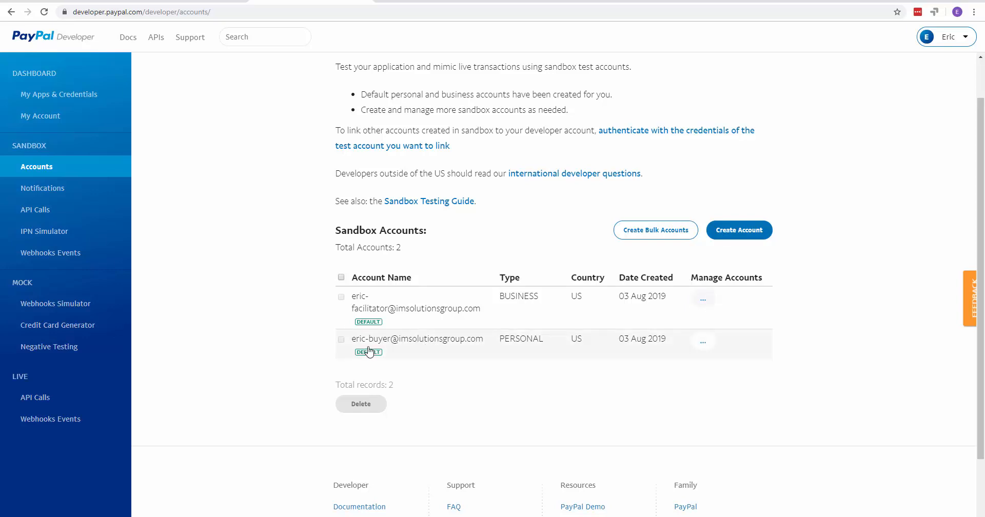
{"action": "mouse_move", "coordinate": [438, 349]}
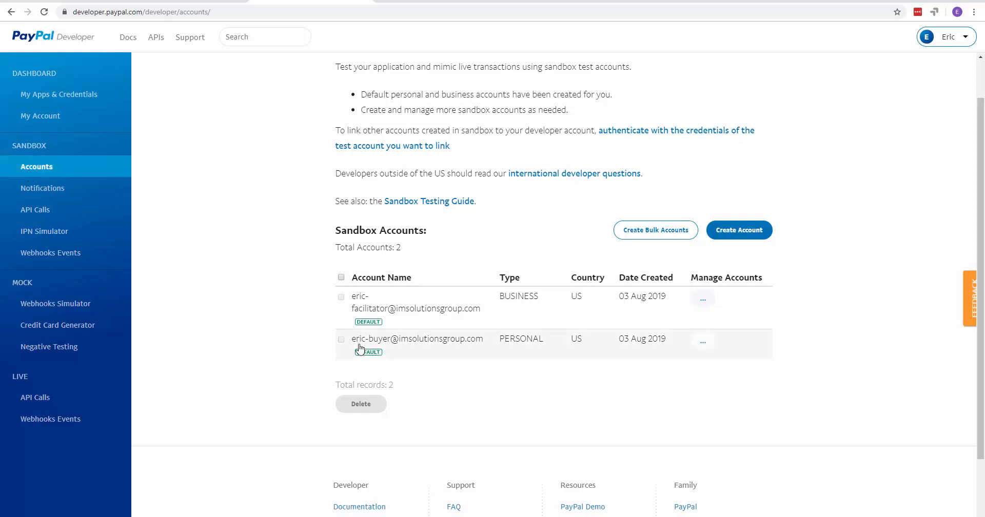
{"action": "mouse_move", "coordinate": [482, 343]}
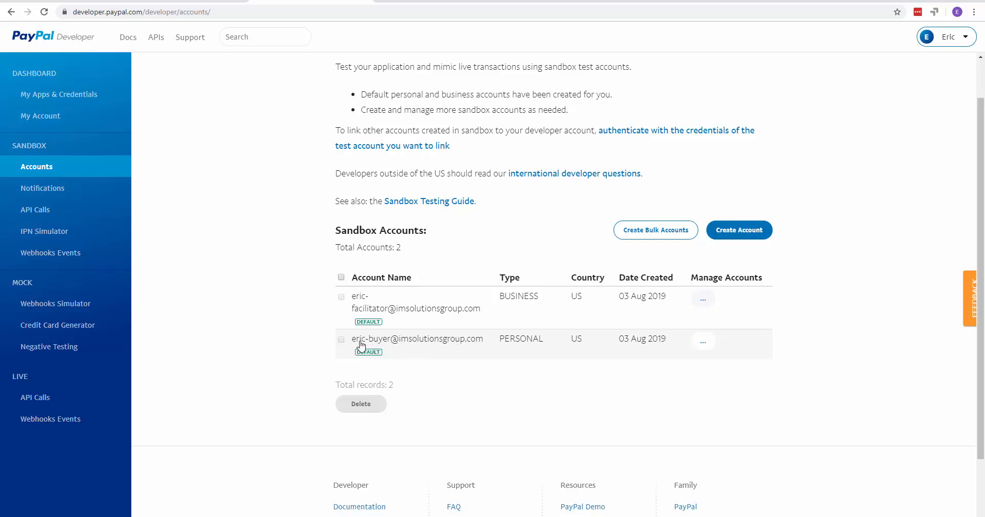
{"action": "mouse_move", "coordinate": [473, 365]}
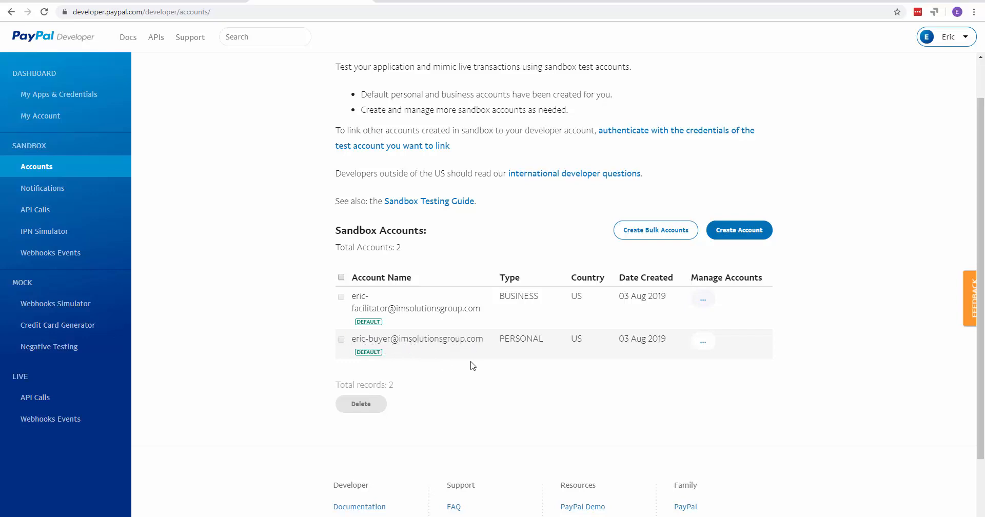
{"action": "mouse_move", "coordinate": [475, 383]}
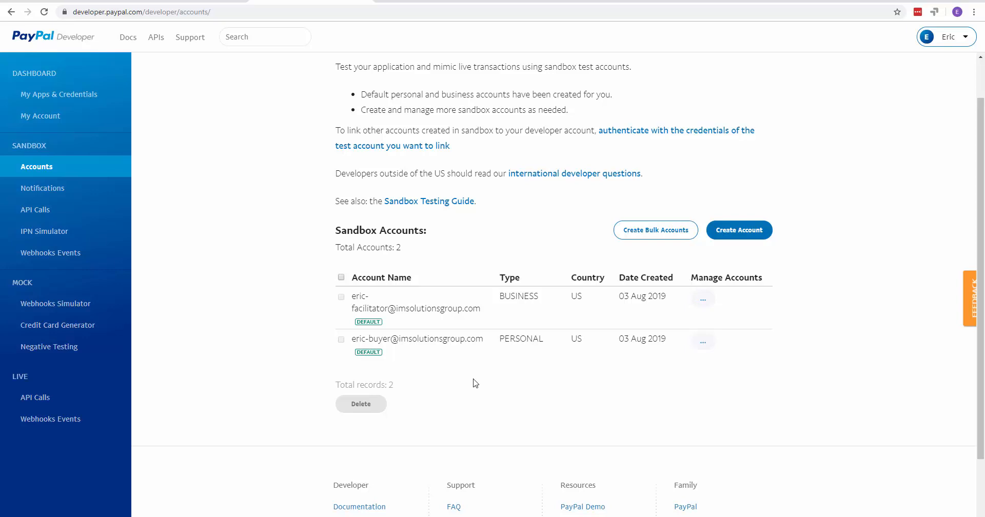
{"action": "mouse_move", "coordinate": [375, 344]}
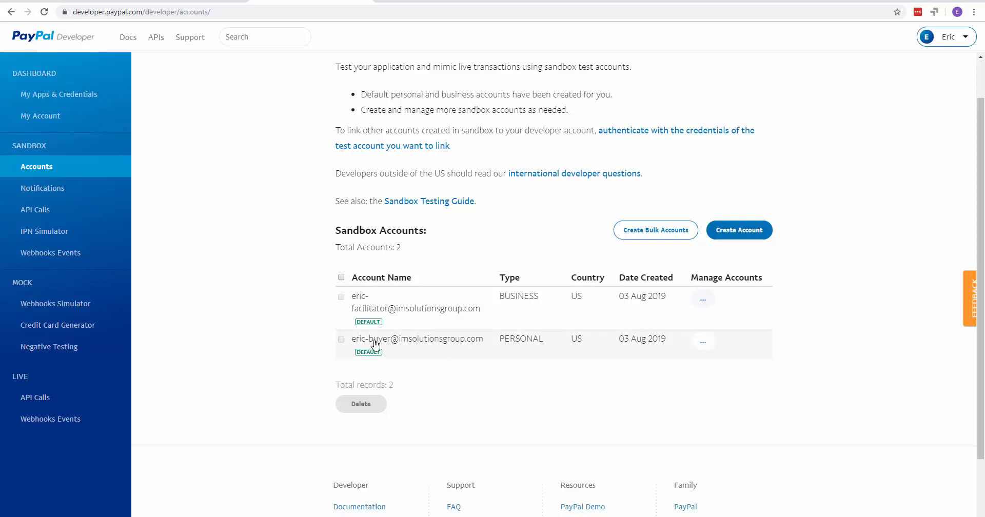